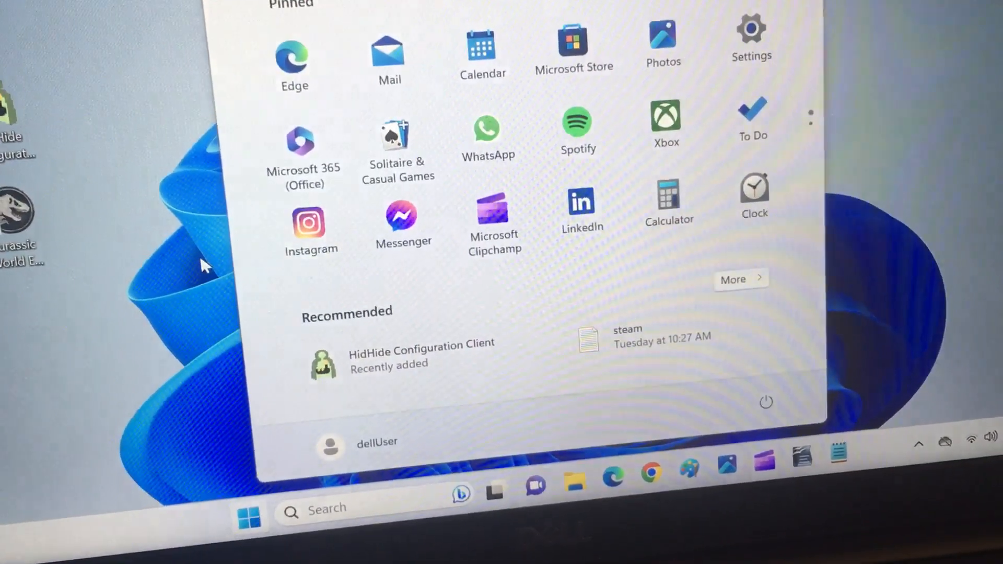
Open File Explorer from the taskbar to view the DS4Windows 3.2.13 downloads.
click(627, 338)
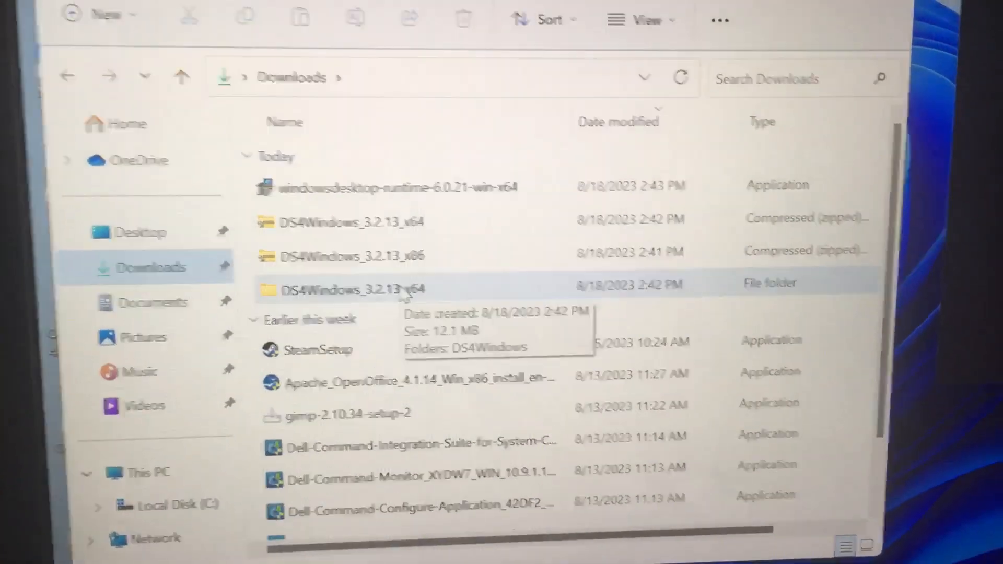
Open the DS4Windows_3.2.13_x64 folder and launch the DS4Windows application.
double_click(340, 289)
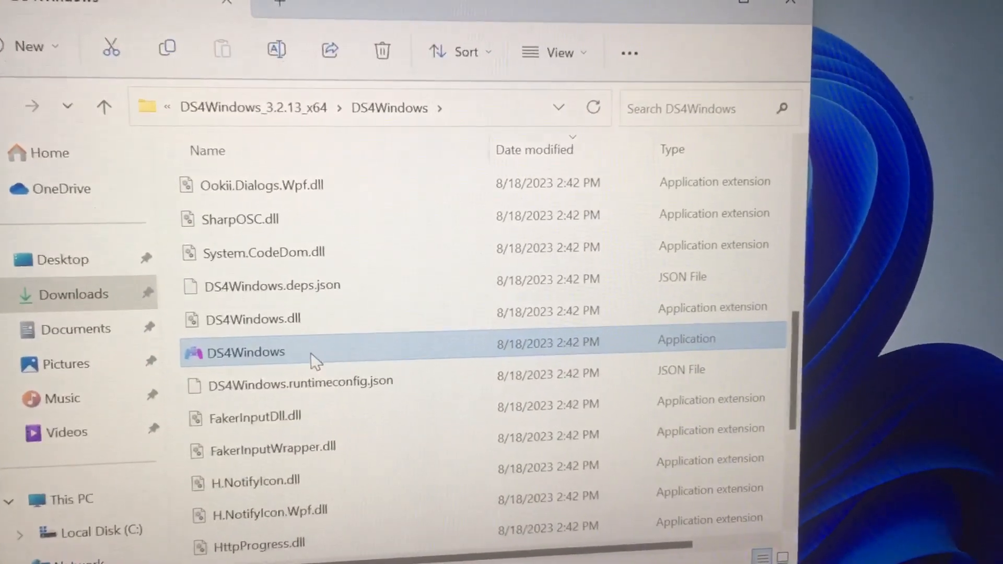
double_click(245, 352)
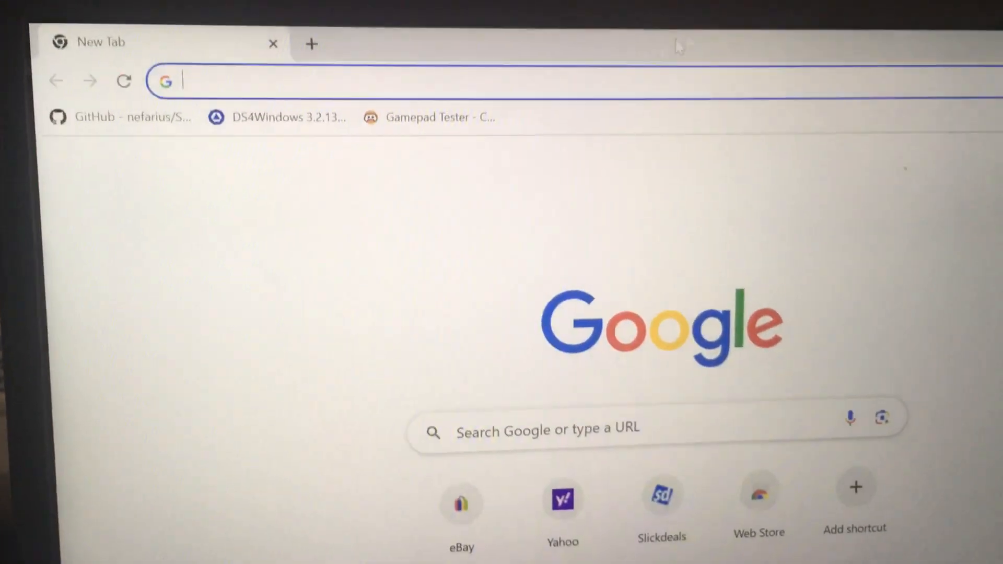
Load the Gamepad Tester page from the Chrome bookmarks bar.
click(439, 117)
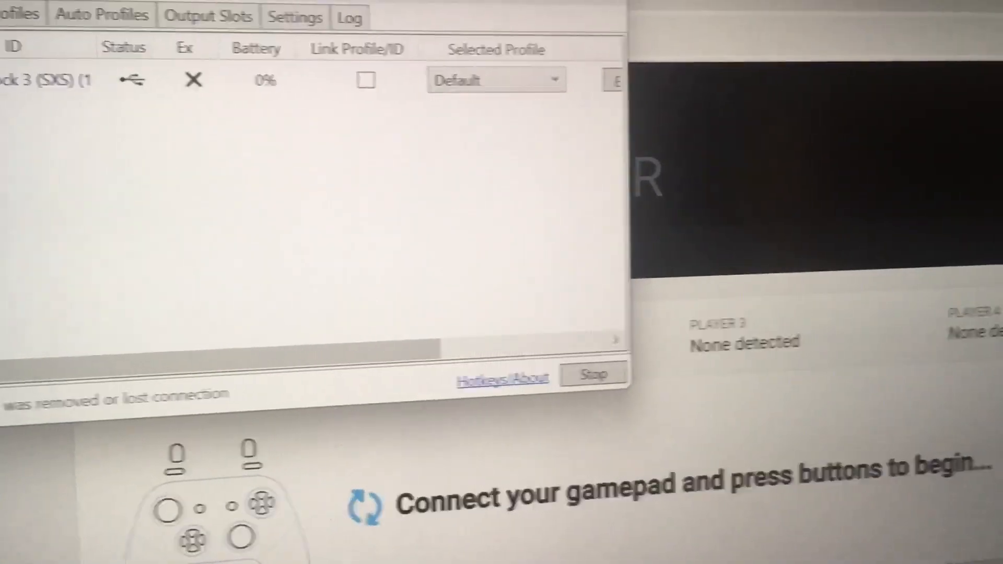
Stop DS4Windows and confirm disconnecting all connected controllers.
click(592, 374)
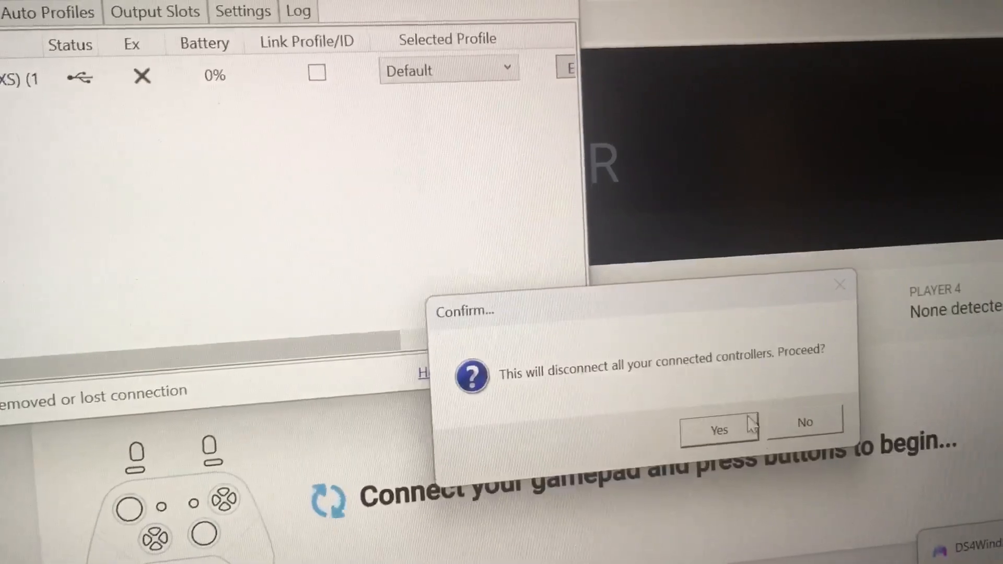
click(718, 430)
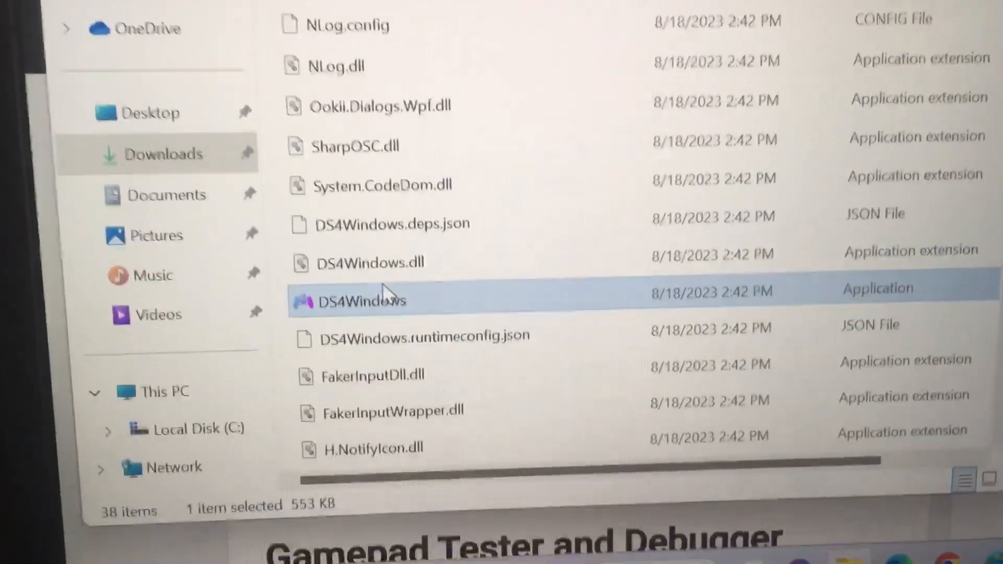
mouse_move(350, 280)
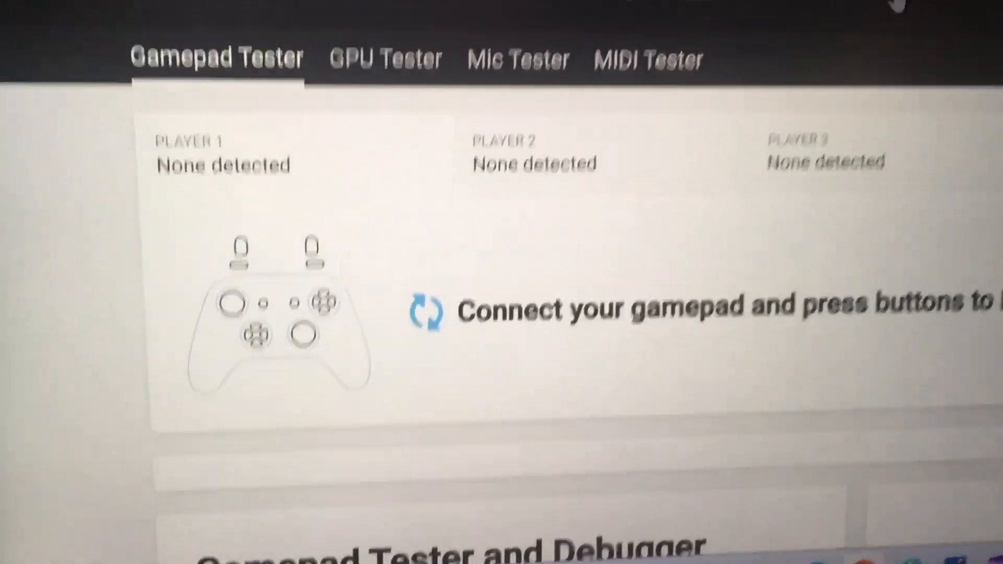
Minimize DS4Windows and open a new blank Chrome tab beside Gamepad Tester.
scroll(up, 3)
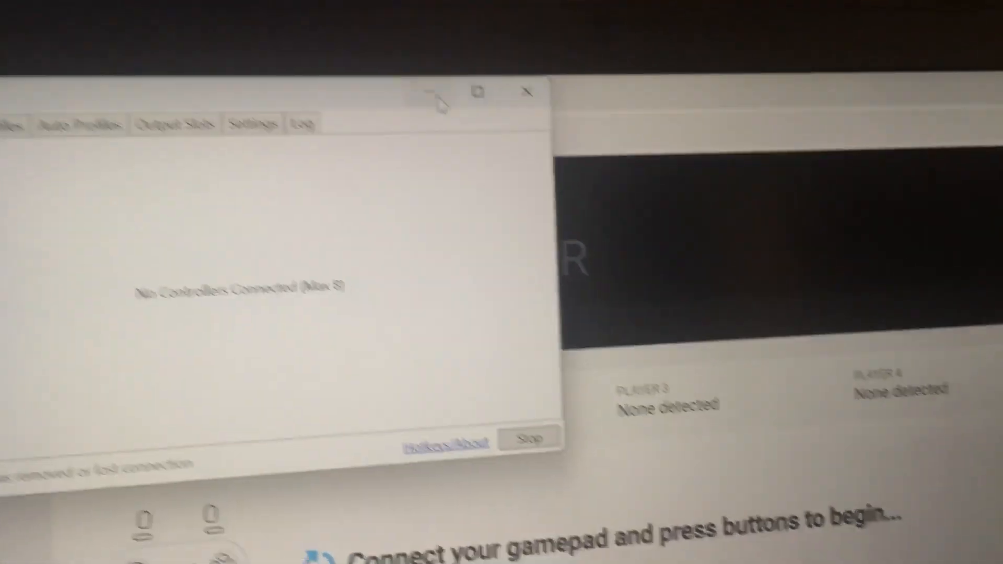
click(526, 91)
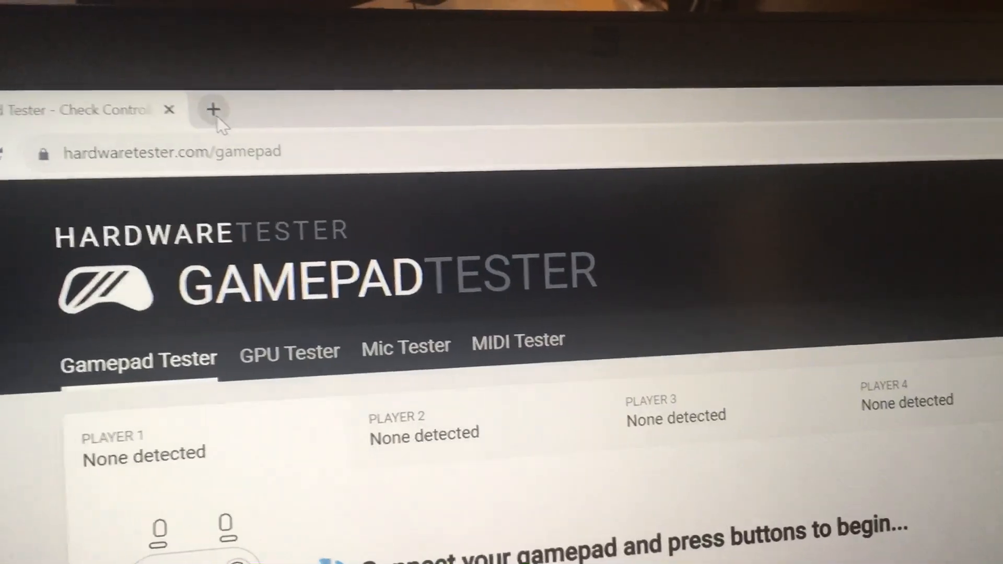
click(214, 109)
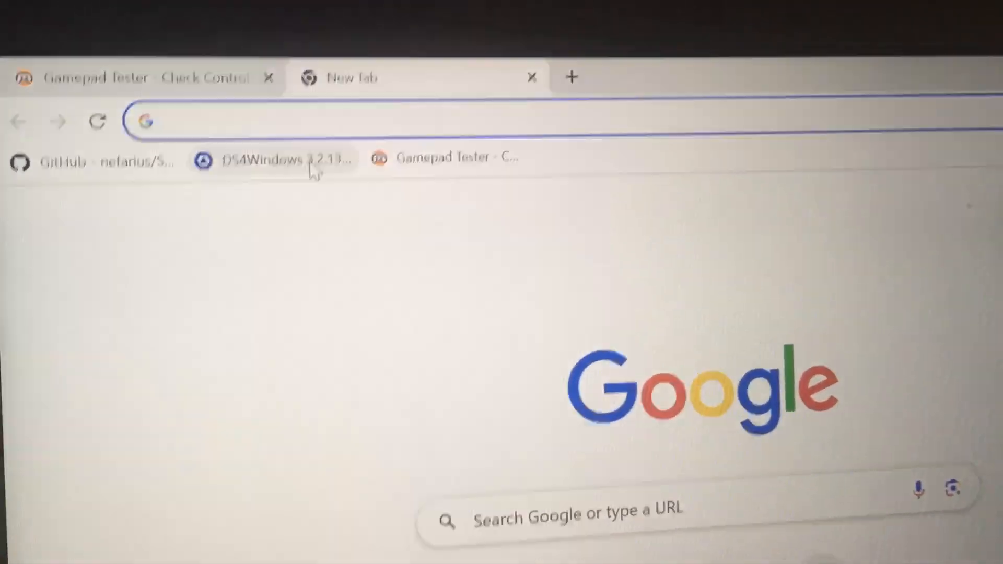
Open the nefarius/ScpToolkit GitHub page and scroll through its archived-project readme.
click(262, 159)
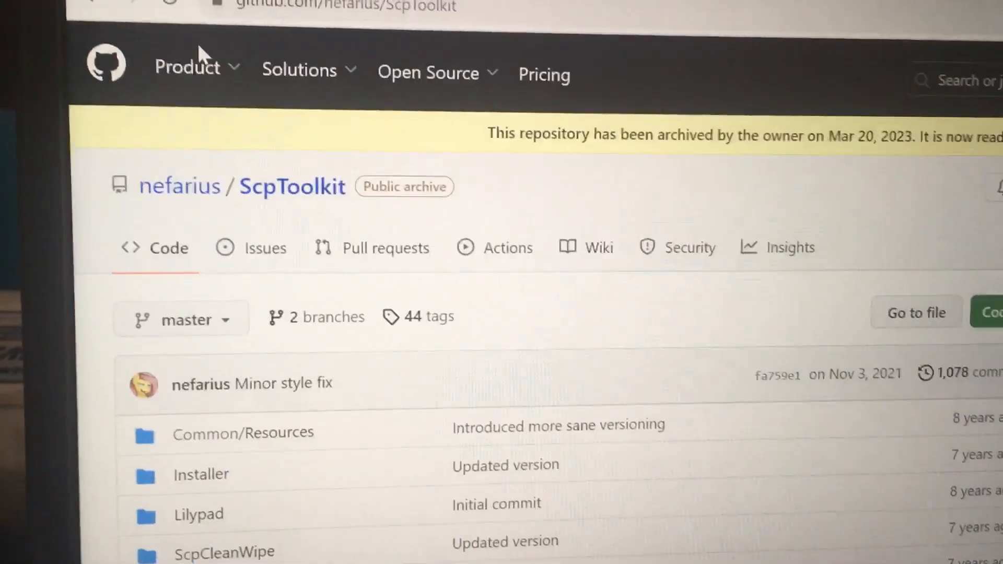
scroll(down, 3)
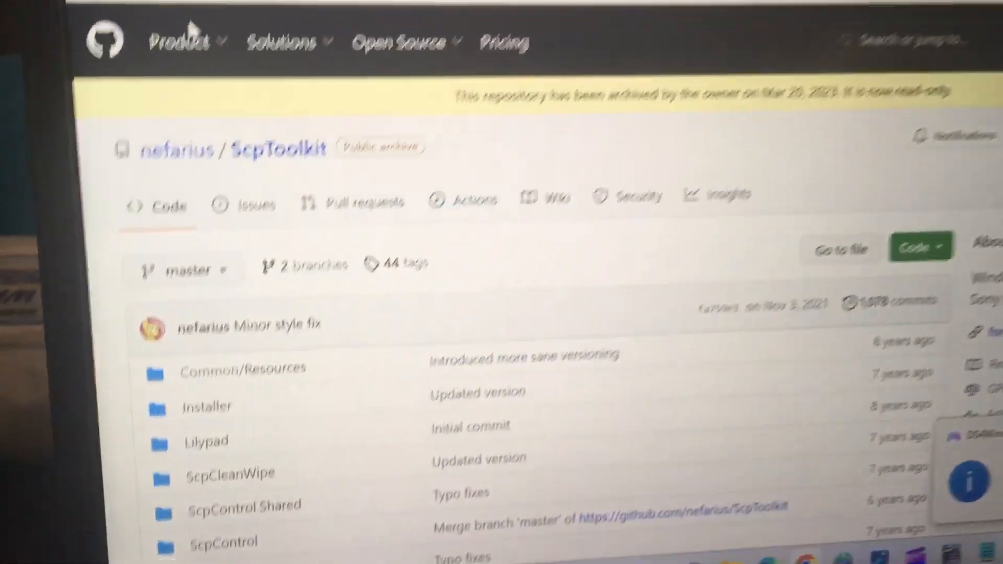
click(280, 42)
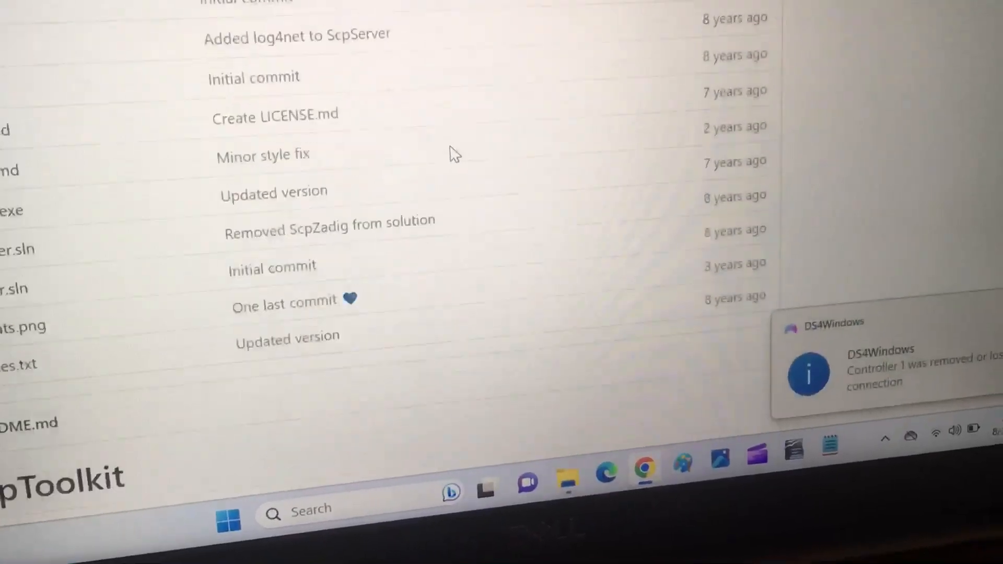
scroll(down, 3)
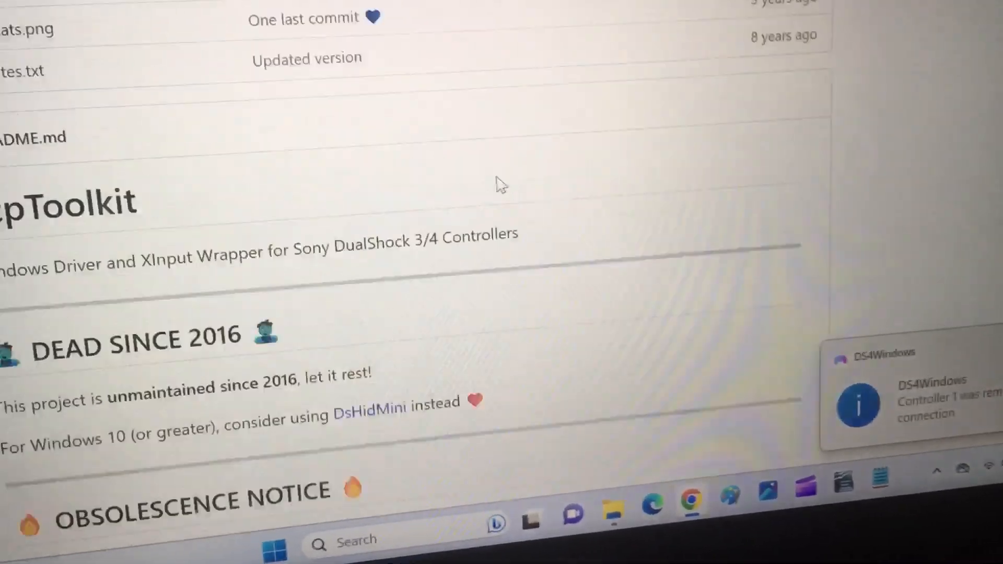
scroll(up, 3)
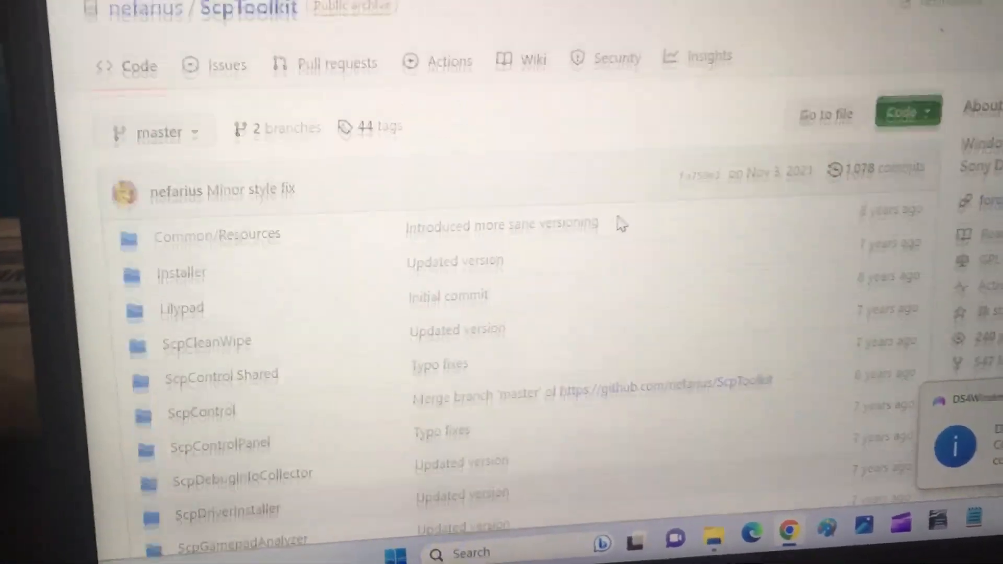
scroll(up, 3)
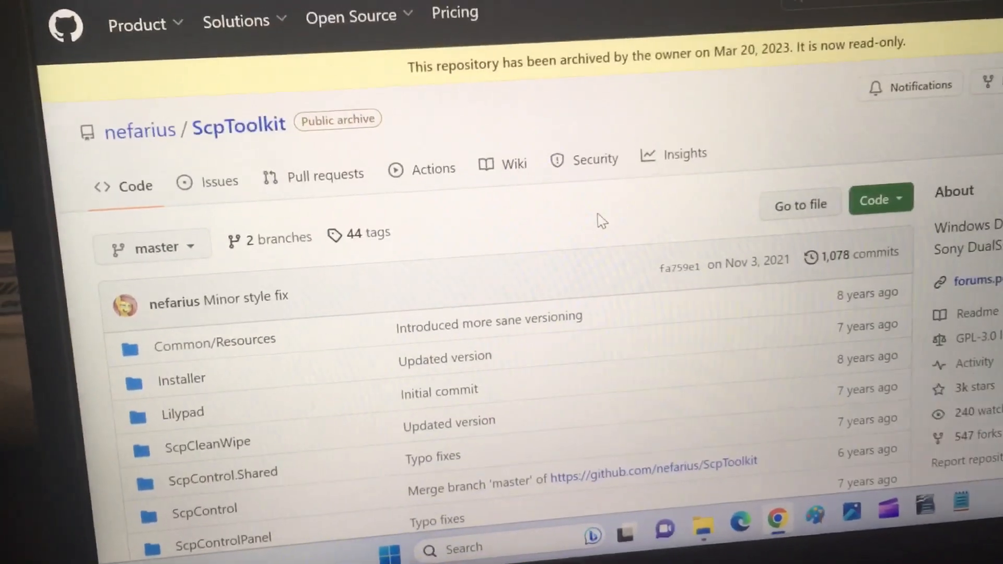